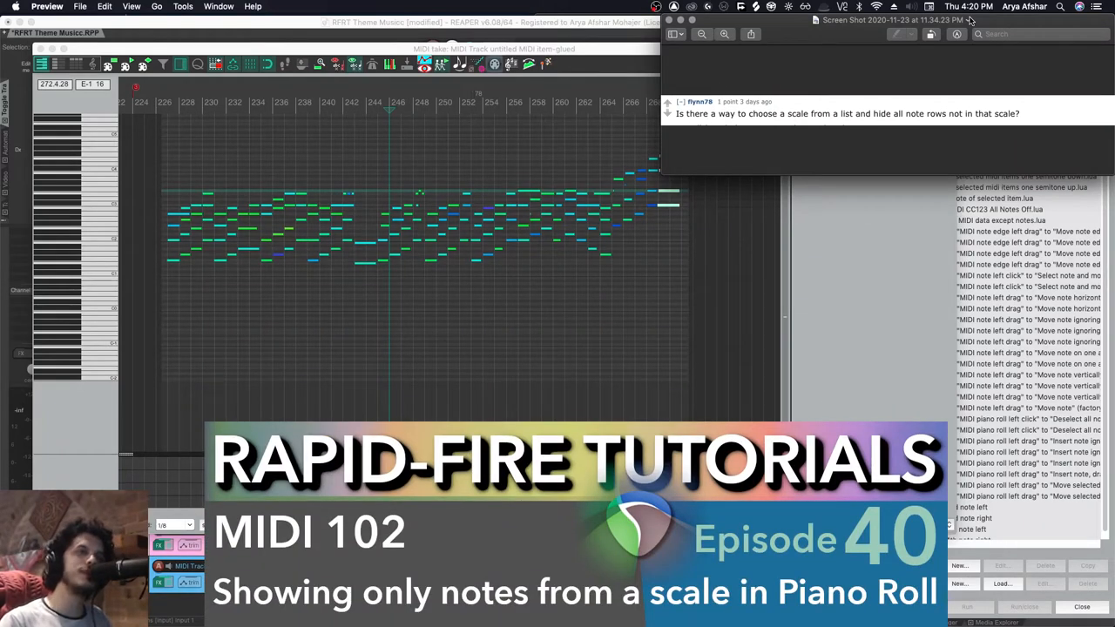
mouse_move(773, 125)
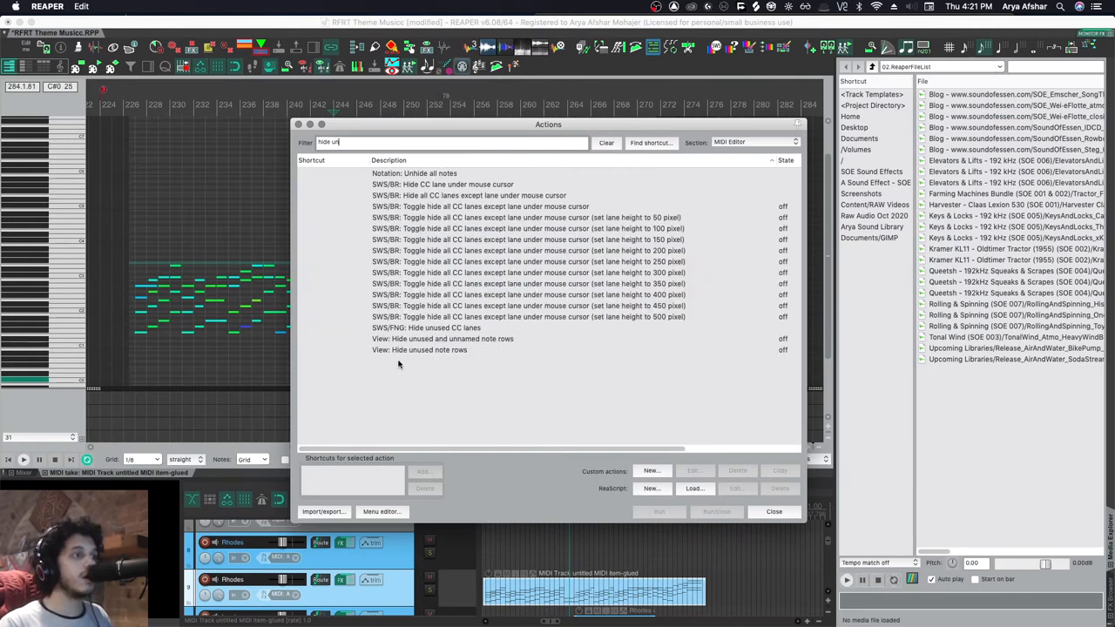
Step: Close the Actions list and bring up an empty MIDI item in the MIDI editor
left_click(773, 512)
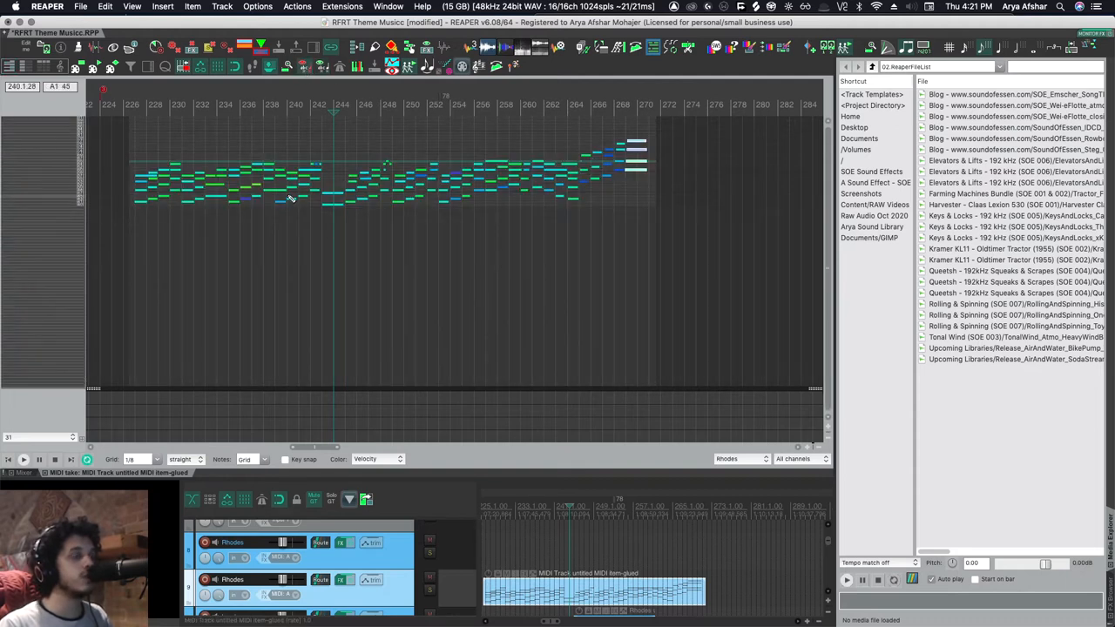
scroll("down", 3)
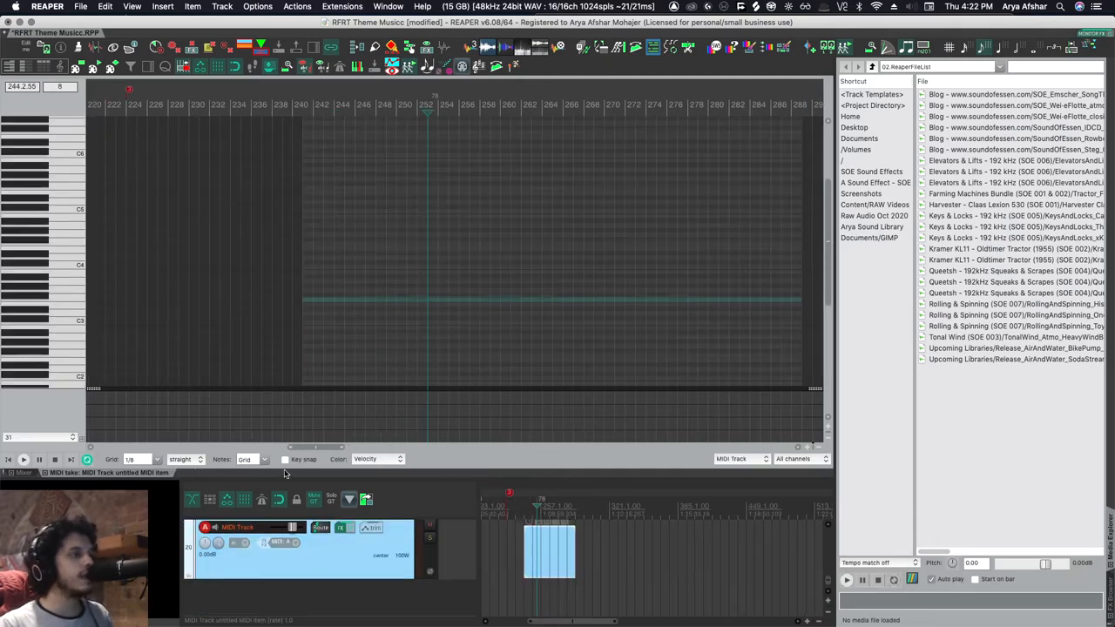
mouse_move(289, 470)
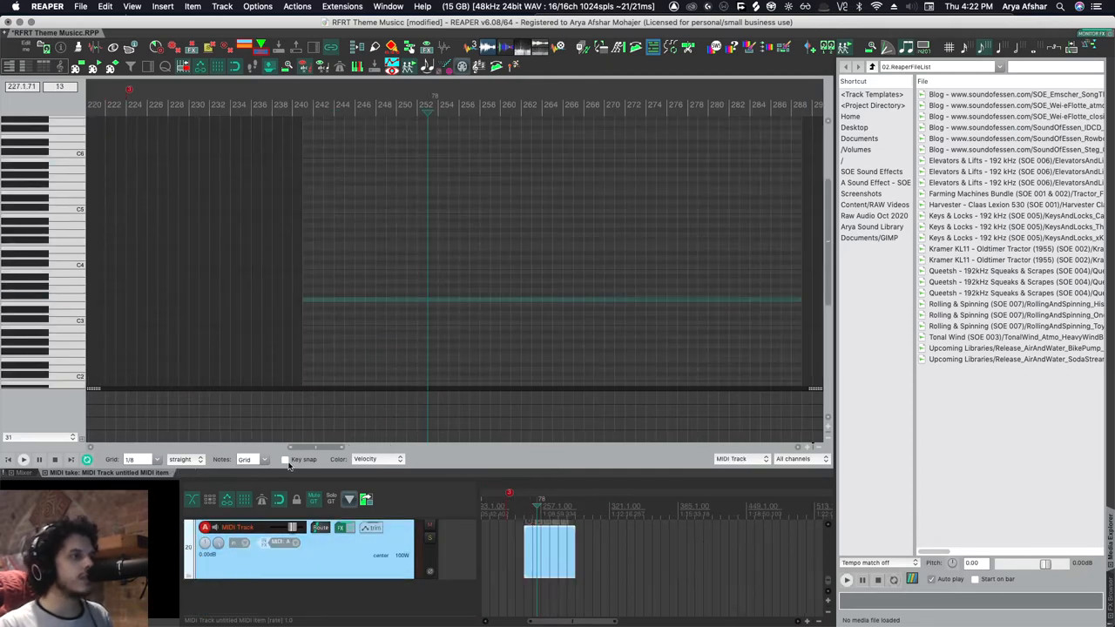
Step: Turn on Key snap and choose the natural minor scale, then switch it to major
left_click(285, 460)
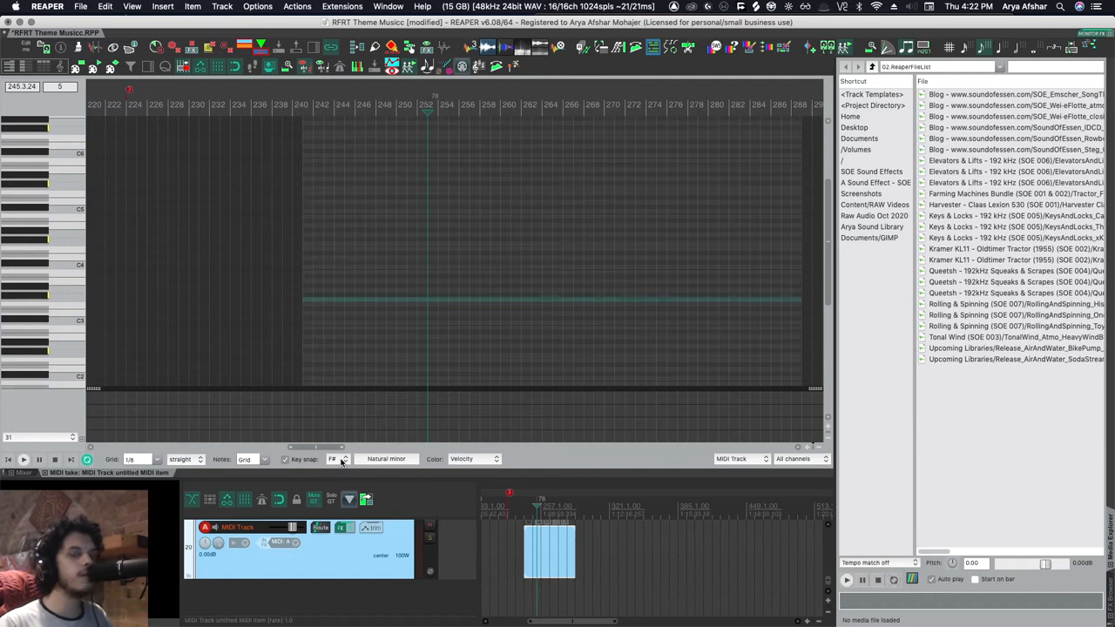
left_click(338, 460)
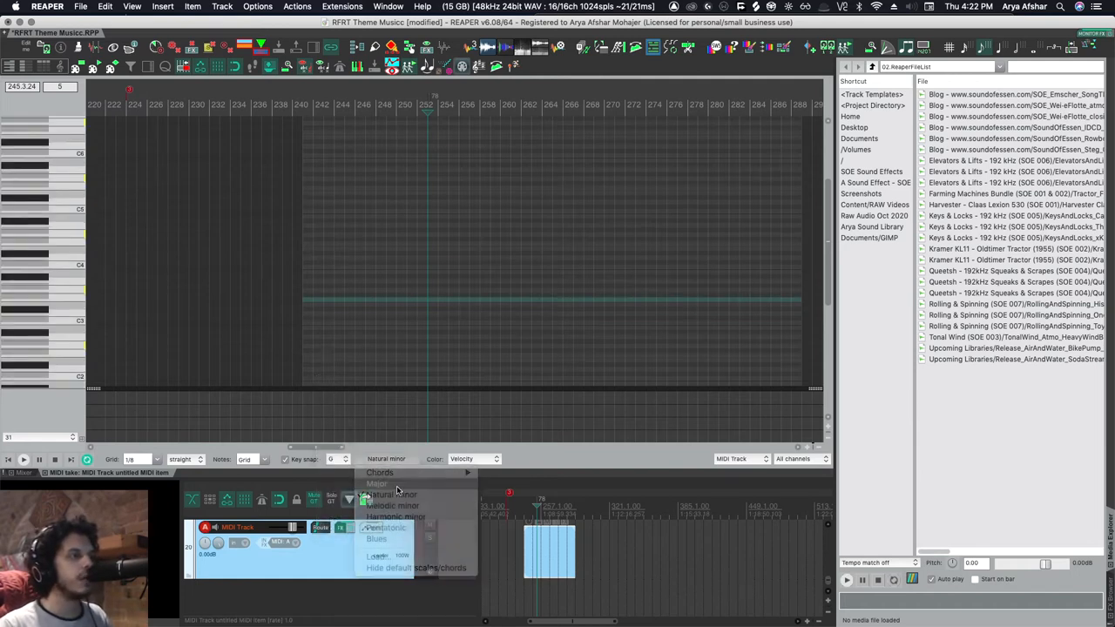
left_click(376, 484)
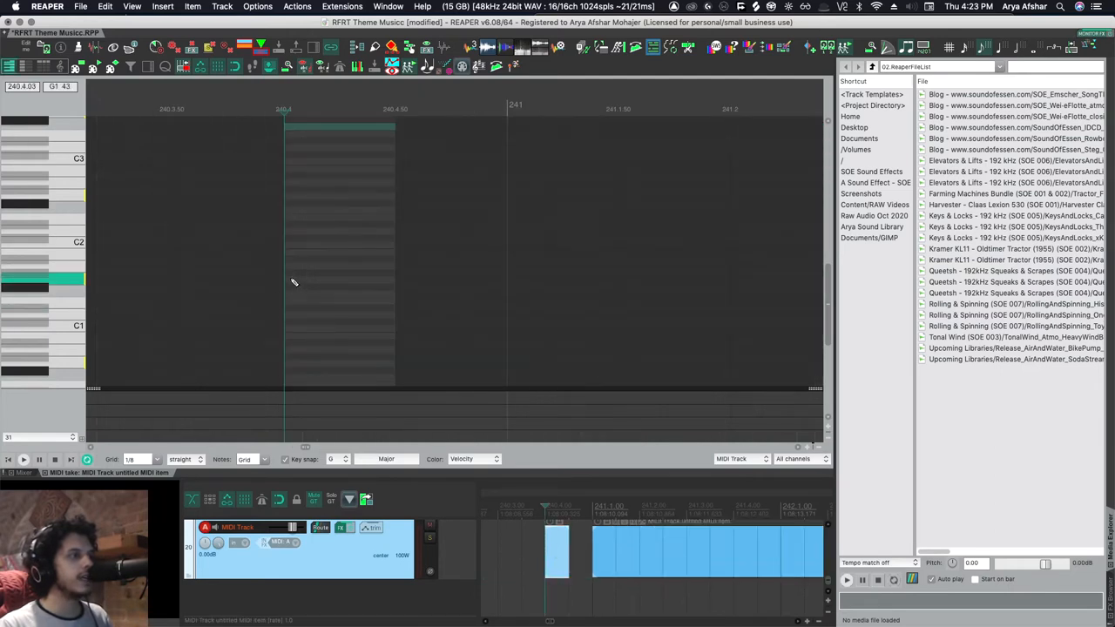
Step: Insert a note to seed the Create Scale stack of diatonic duplicates
left_click(338, 279)
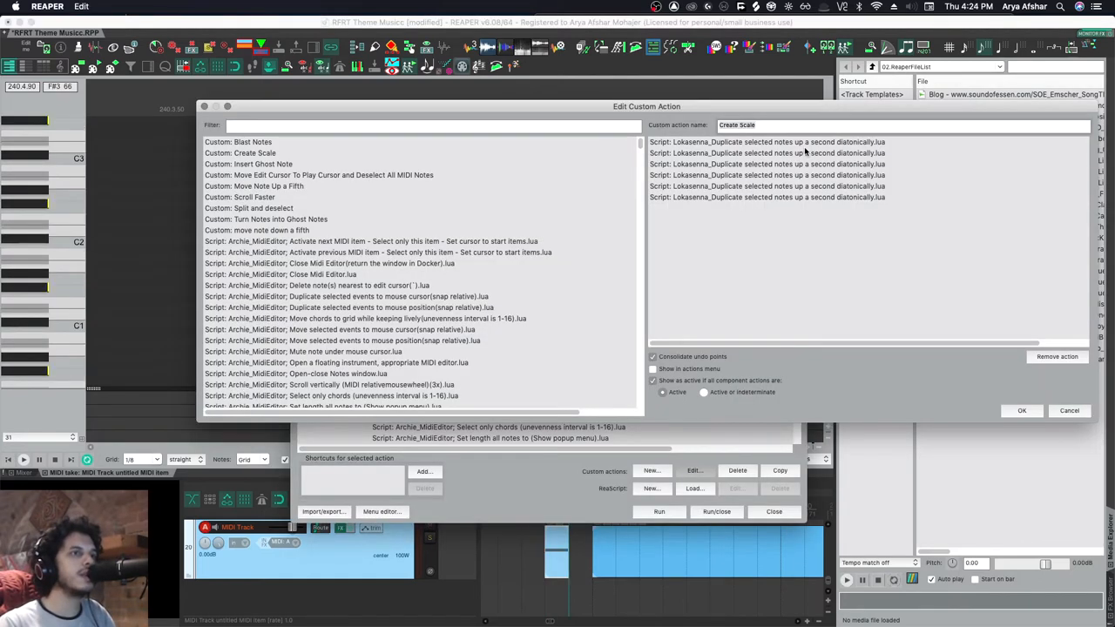
mouse_move(857, 148)
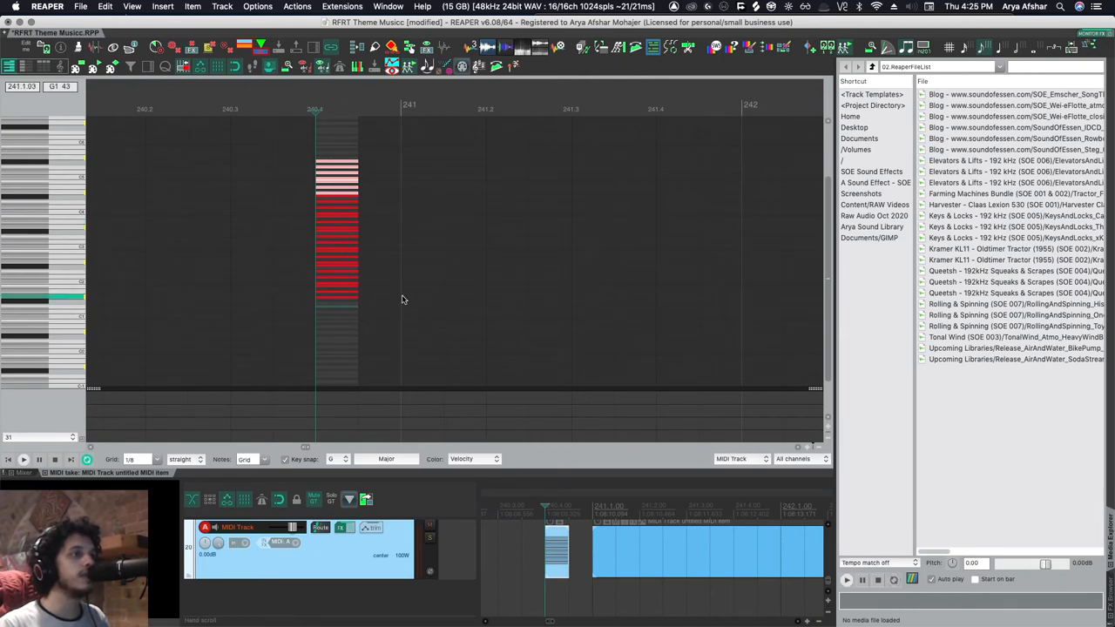
Step: Edit Create Scale and search 'select notes in measure' to add that action
left_click(296, 7)
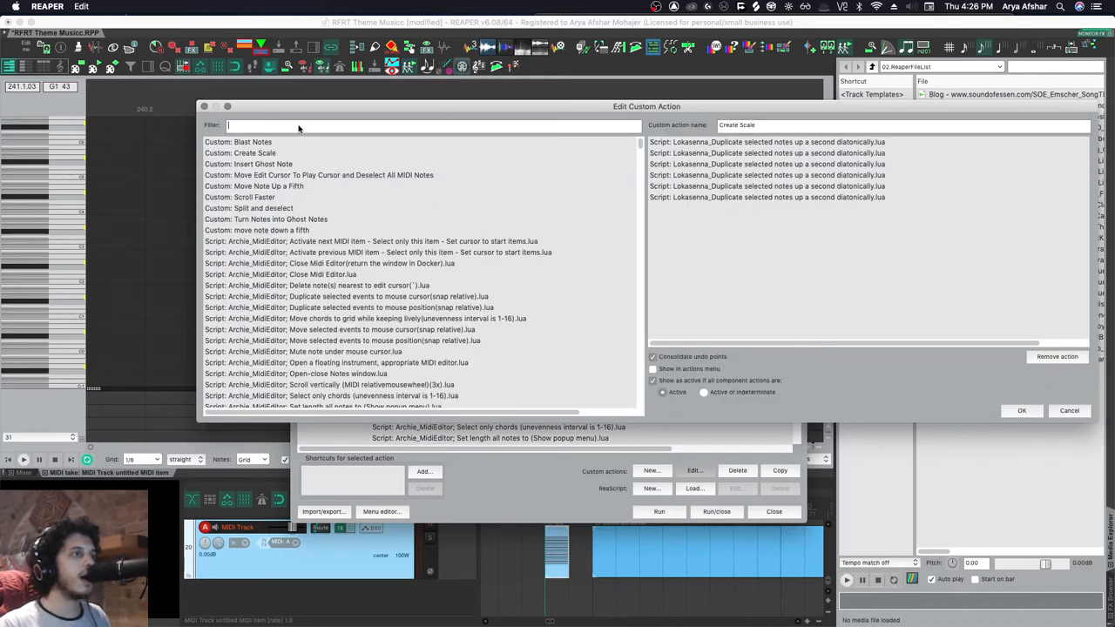
type("select notes in measure")
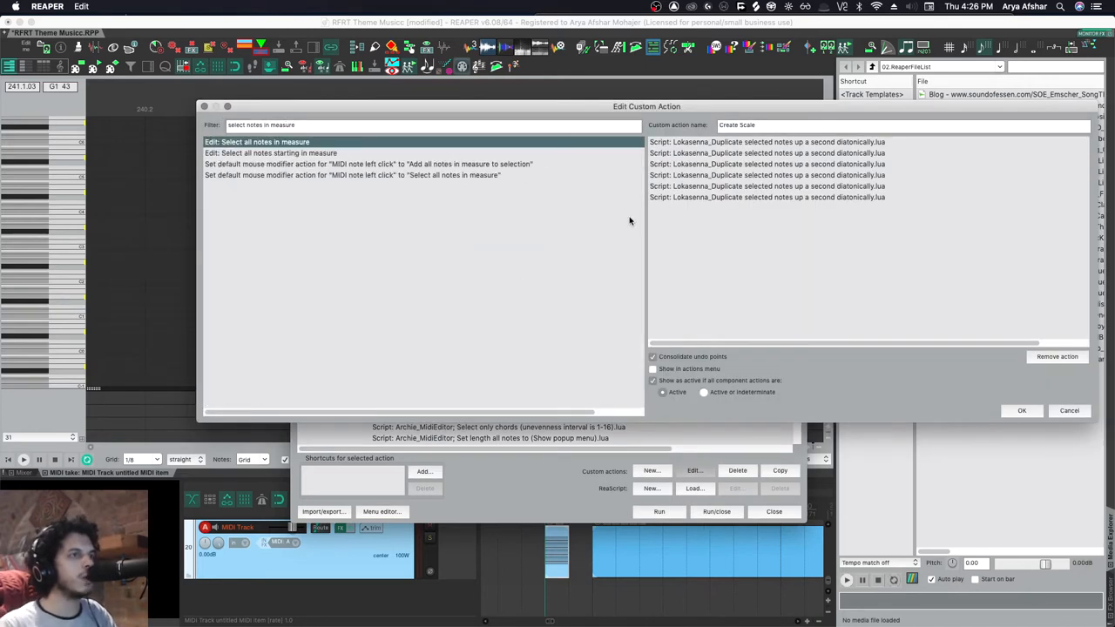
mouse_move(835, 264)
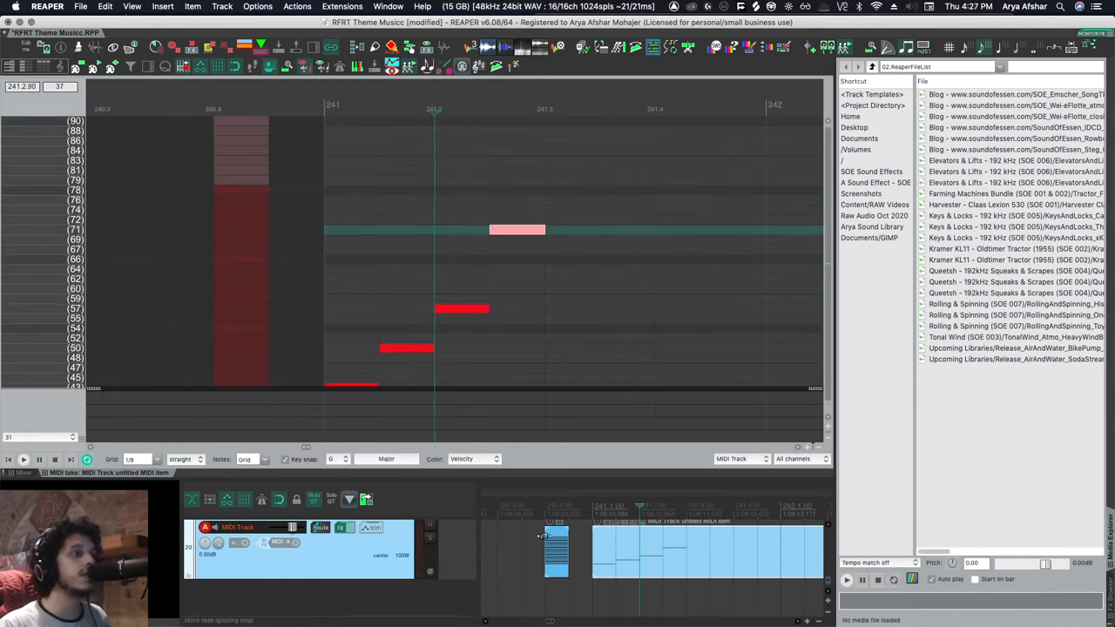
Step: Switch the key snap scale to Whole Tone for a new note stack
left_click(331, 460)
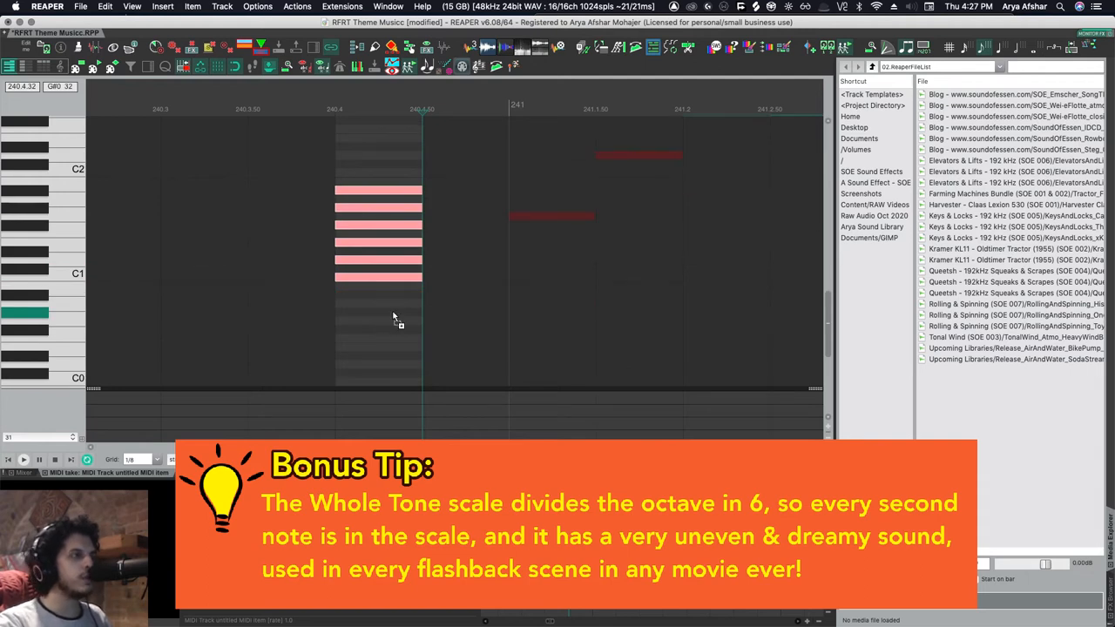
Step: Hide unused note rows so only rows holding scale notes remain
left_click(306, 68)
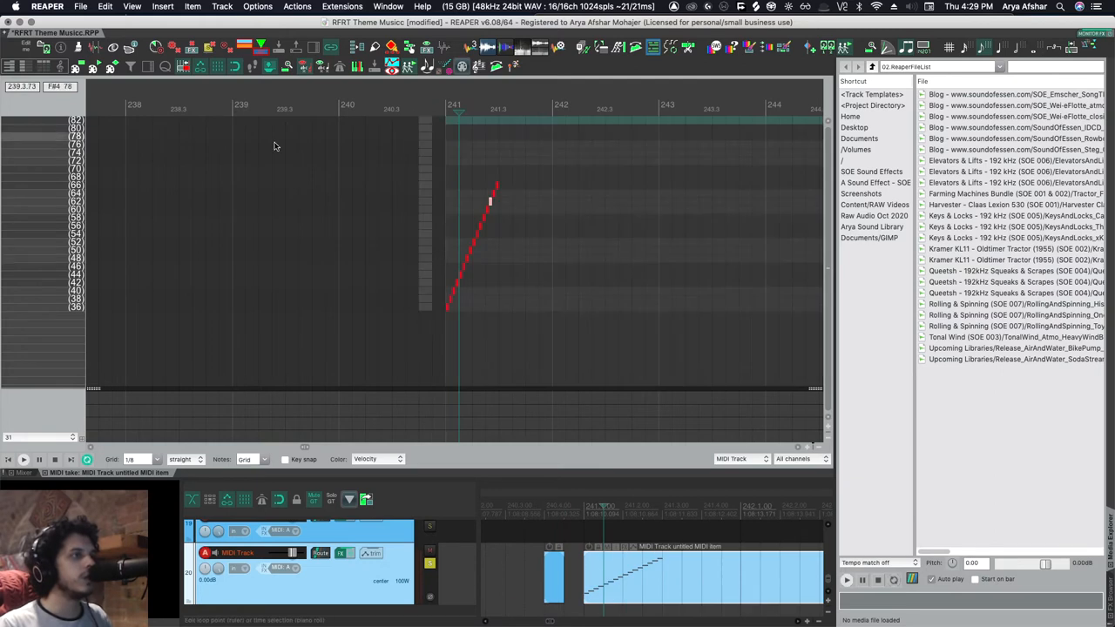
mouse_move(481, 292)
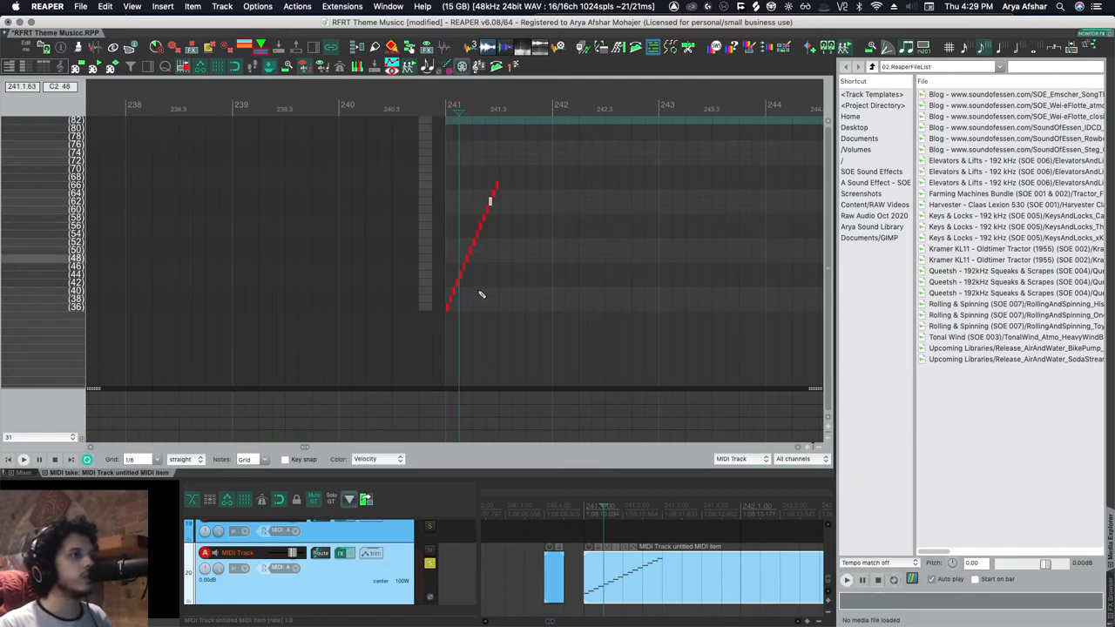
mouse_move(26, 98)
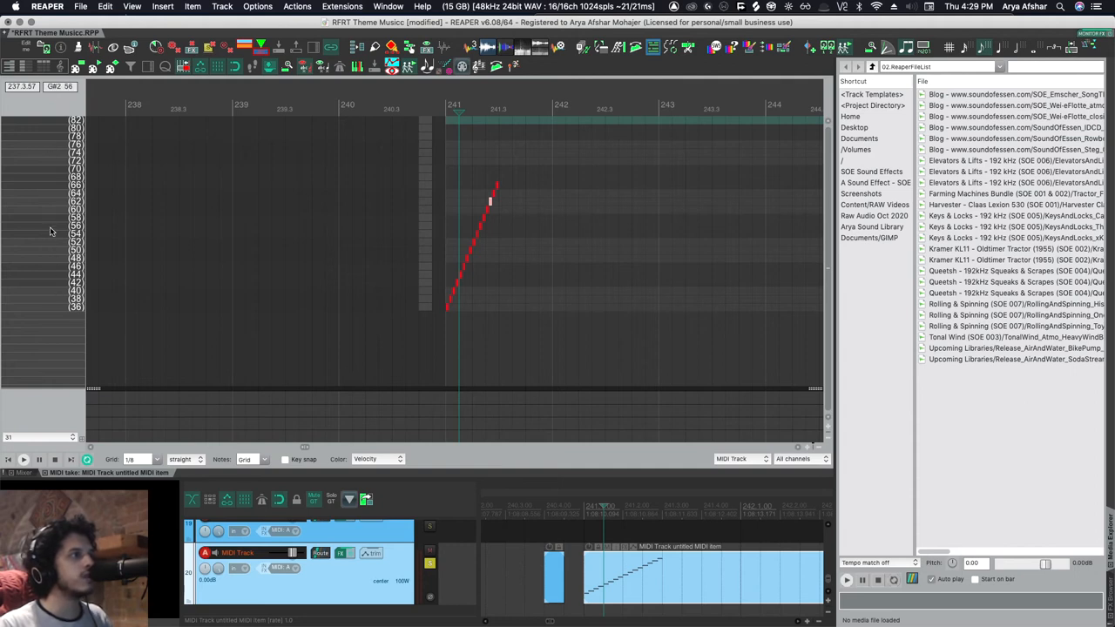
mouse_move(52, 152)
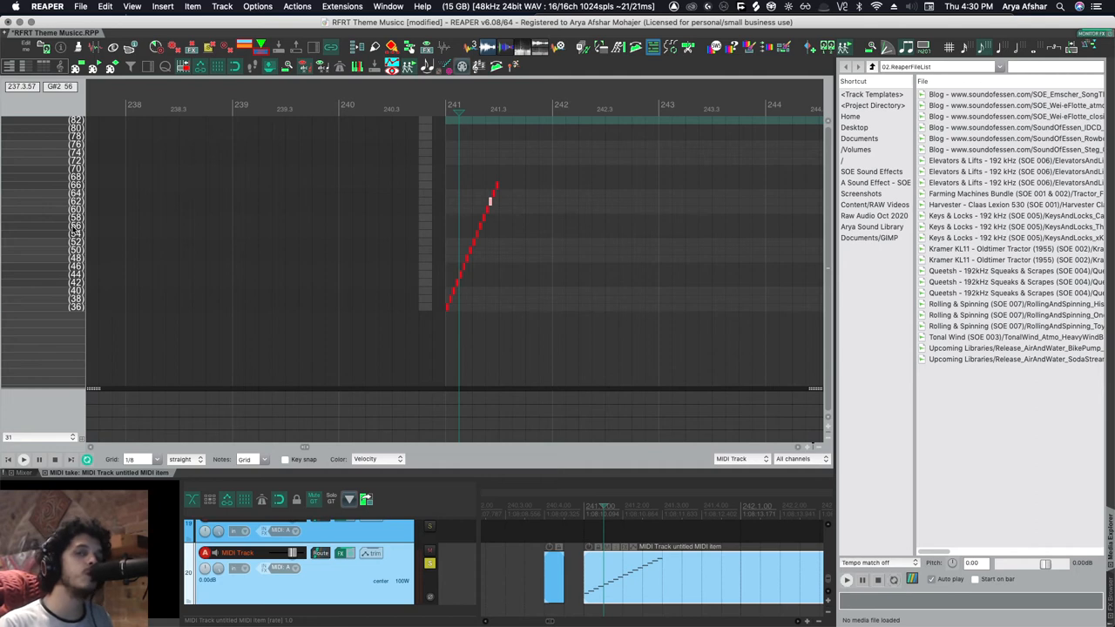
mouse_move(512, 258)
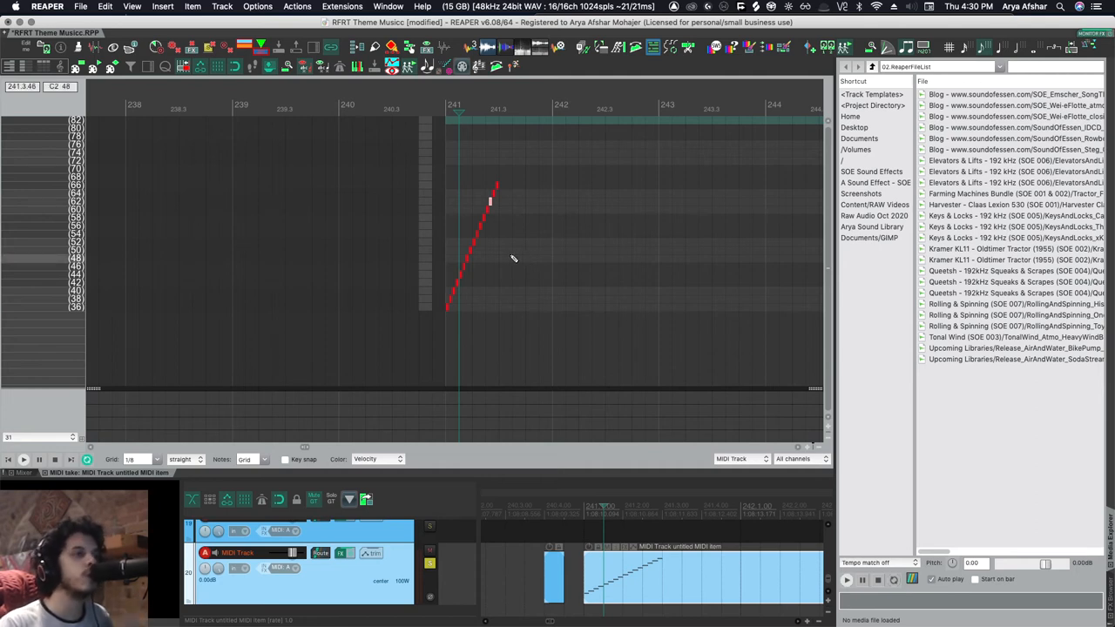
mouse_move(526, 331)
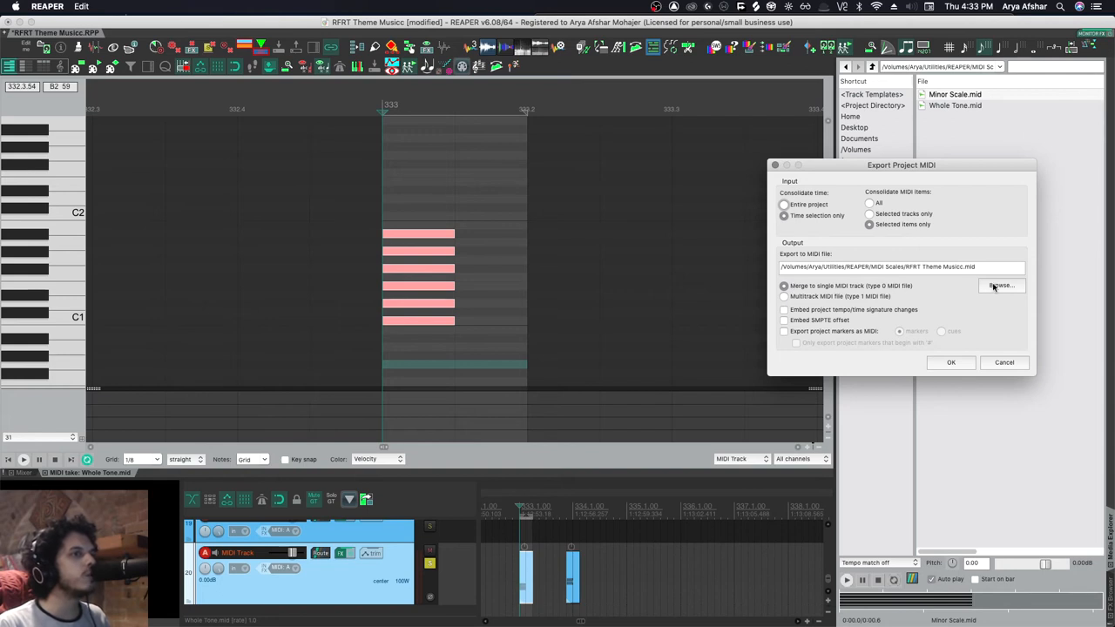
Step: Save the exported selected-items MIDI as Whole Tone.mid in the MIDI Scales folder
left_click(1000, 285)
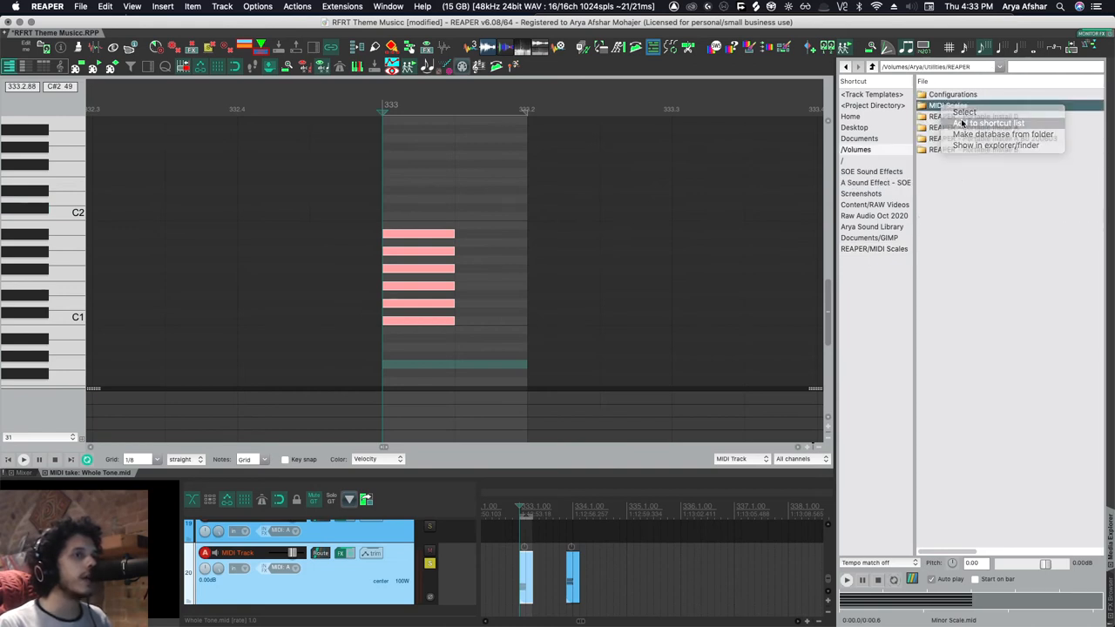
Step: Insert the MIDI Scales folder as a Media Explorer shortcut
left_click(964, 112)
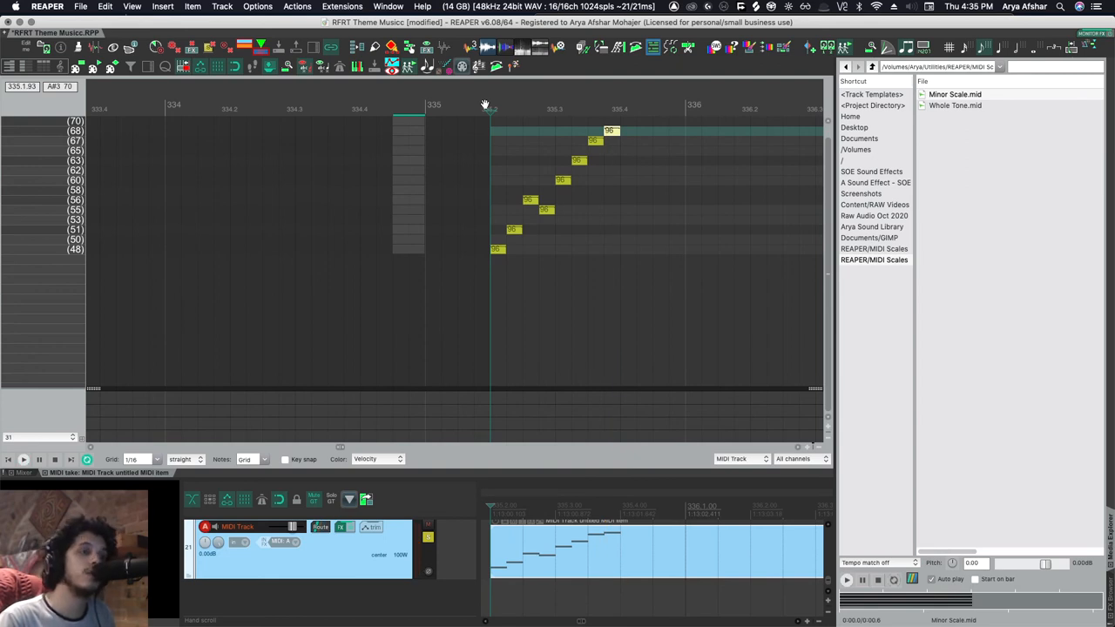
mouse_move(718, 312)
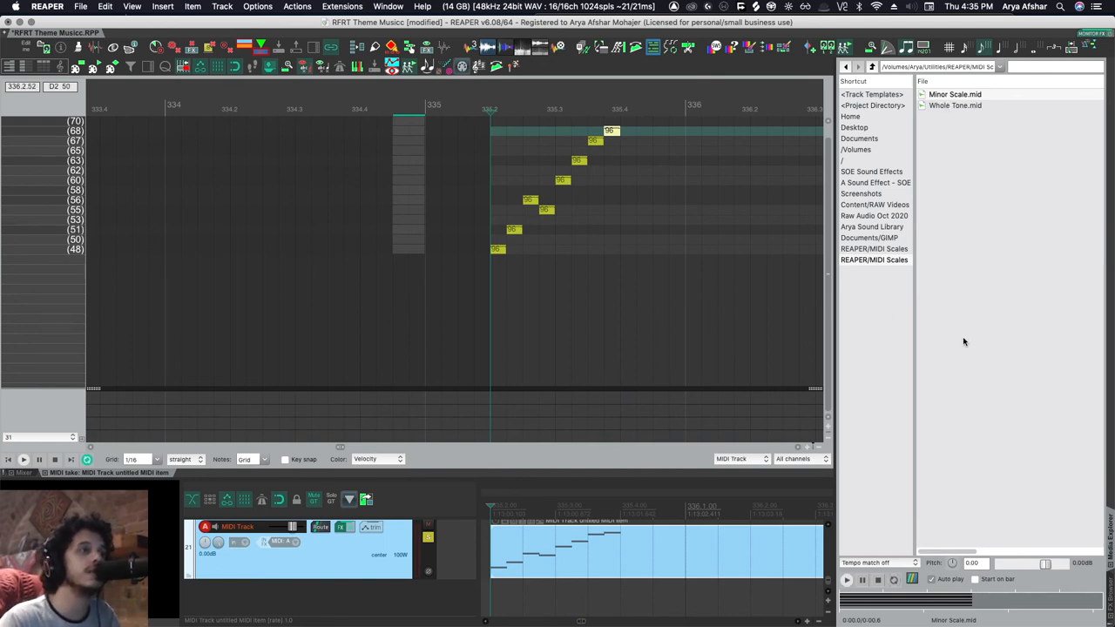
mouse_move(986, 317)
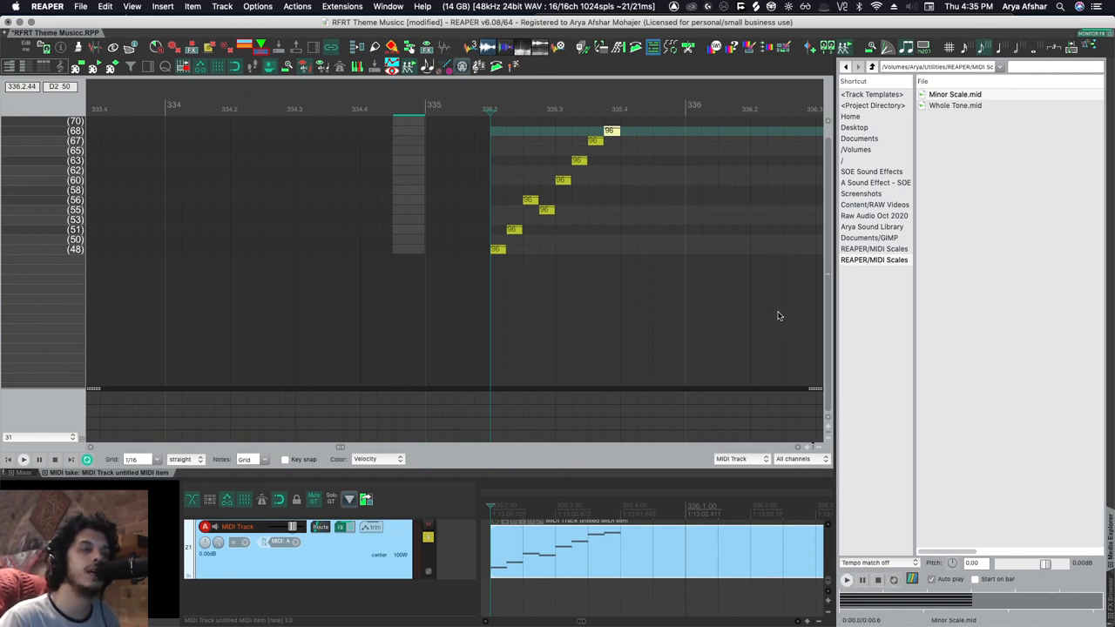
mouse_move(761, 300)
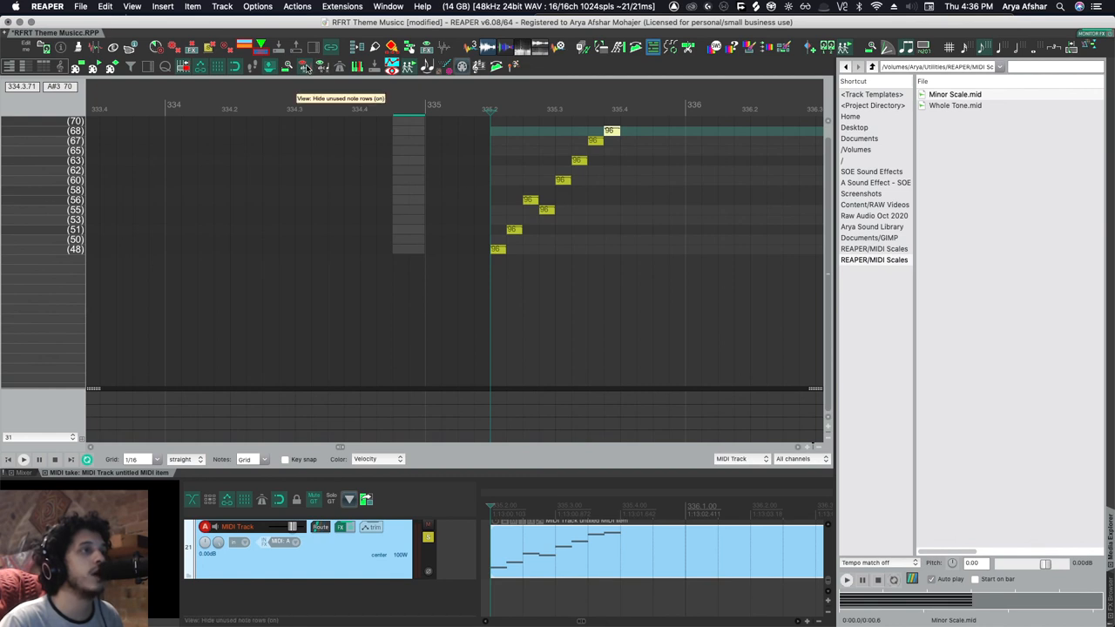
Step: Turn Hide unused note rows off to show the full keyboard range
left_click(307, 67)
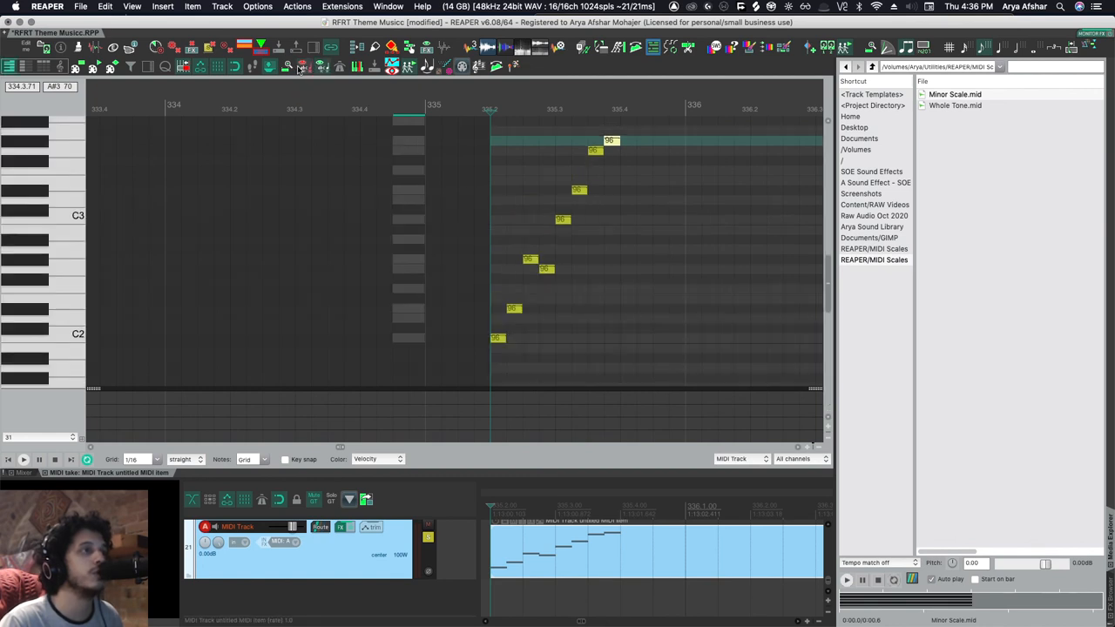